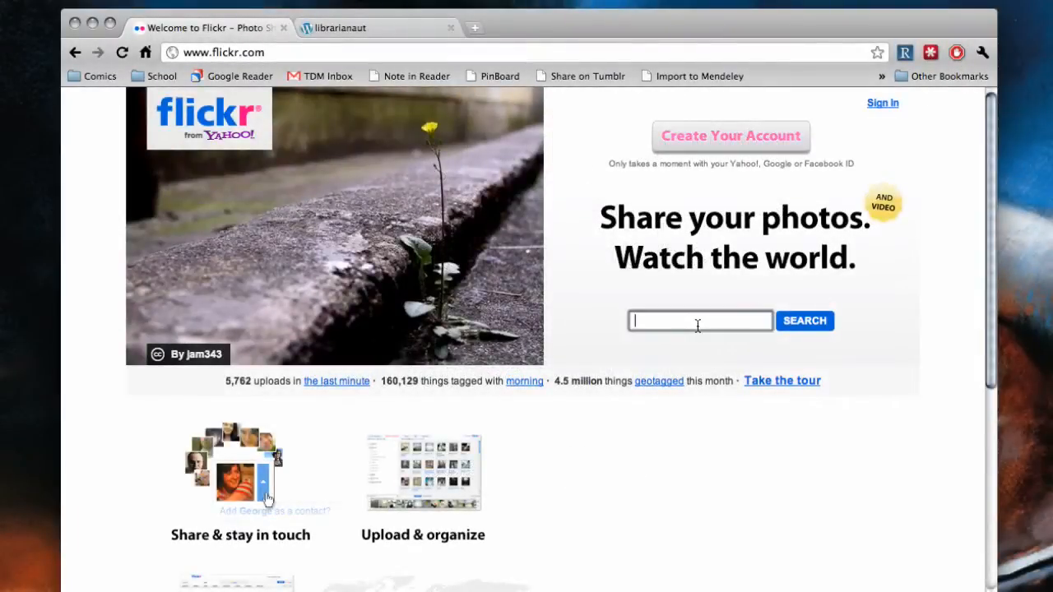
# Search Flickr for 'rainy street' and scroll through the matching photos, groups and places.
pyautogui.write('rainy street')
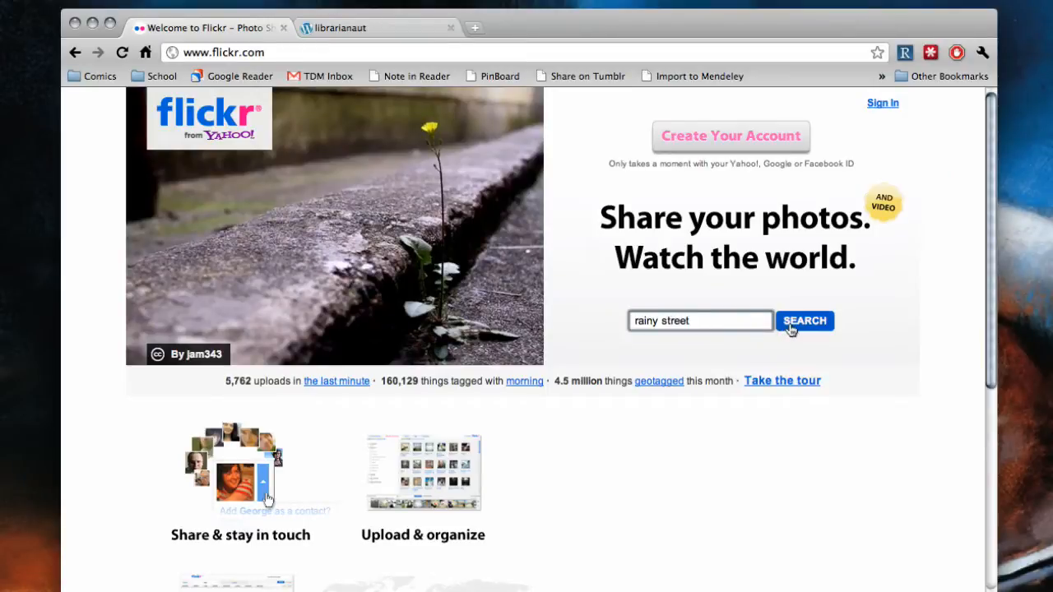
pyautogui.click(805, 321)
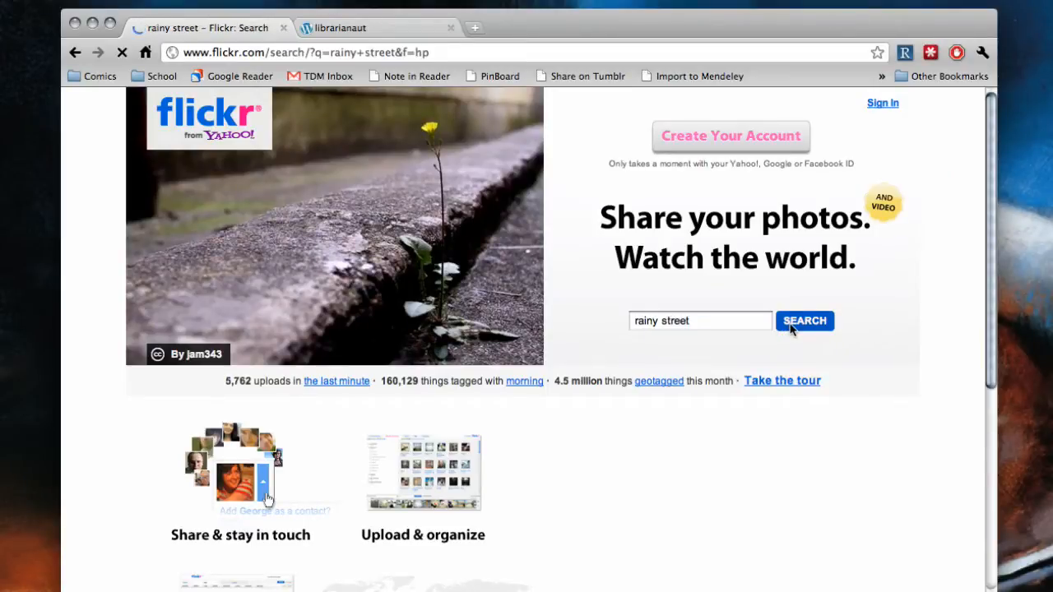
pyautogui.click(805, 321)
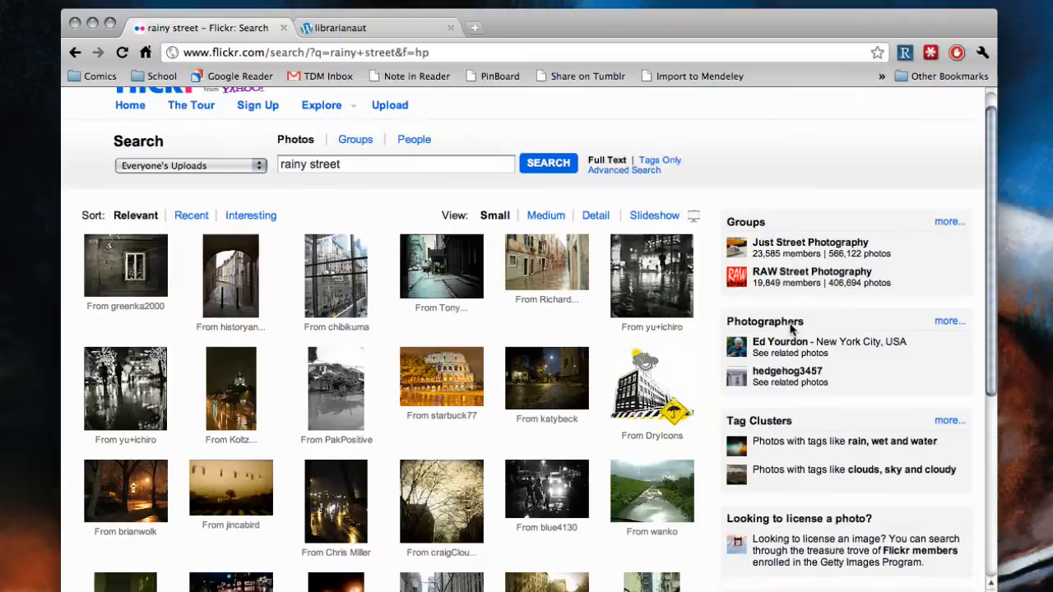
pyautogui.scroll(-3)
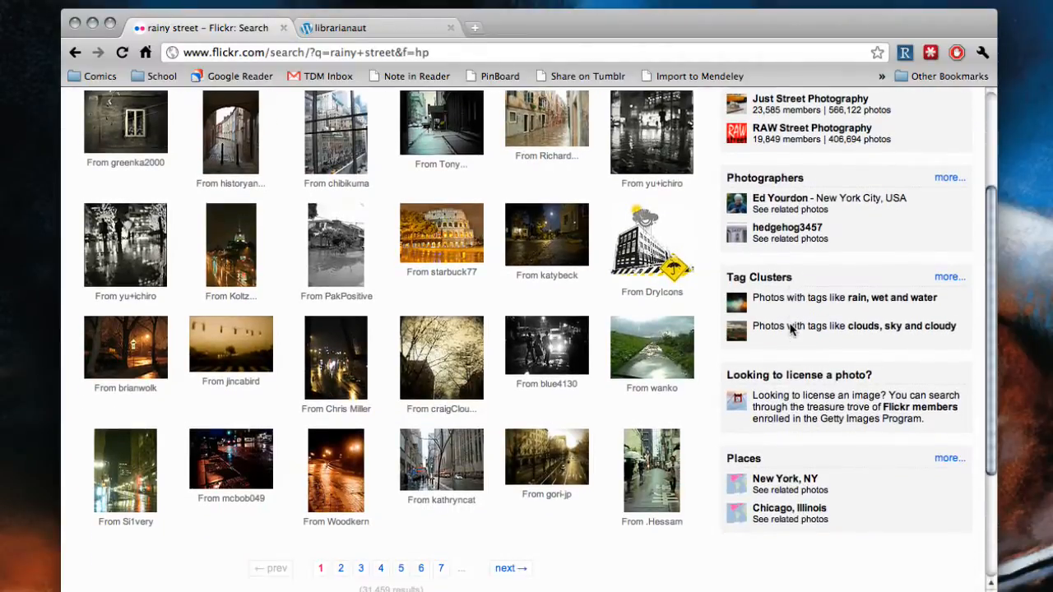
pyautogui.moveTo(447, 467)
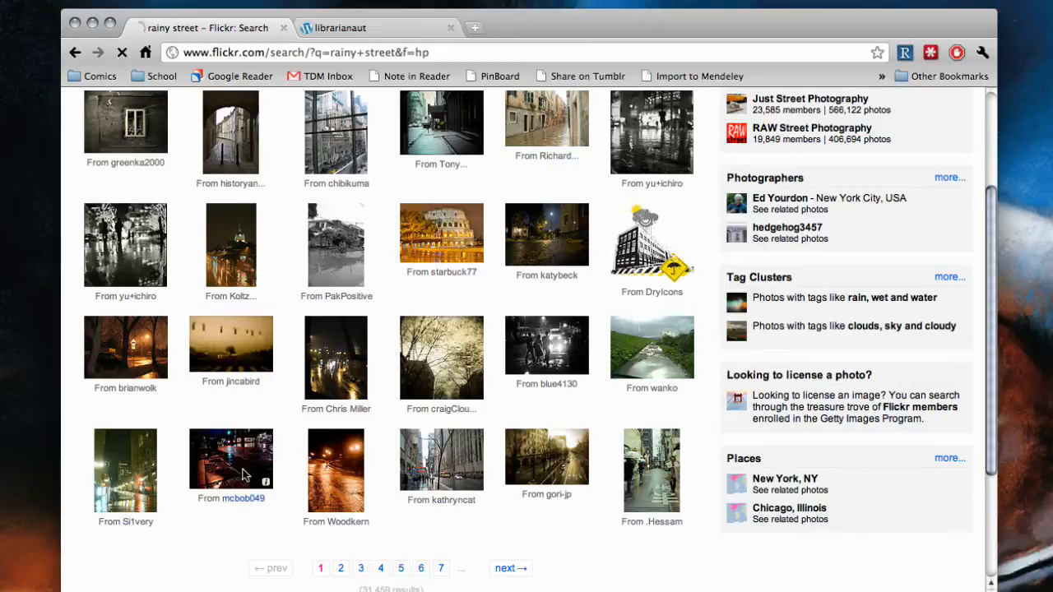
# View the Flagstaff 'Rainy Street' photo's All Rights Reserved license, then return to results.
pyautogui.click(230, 459)
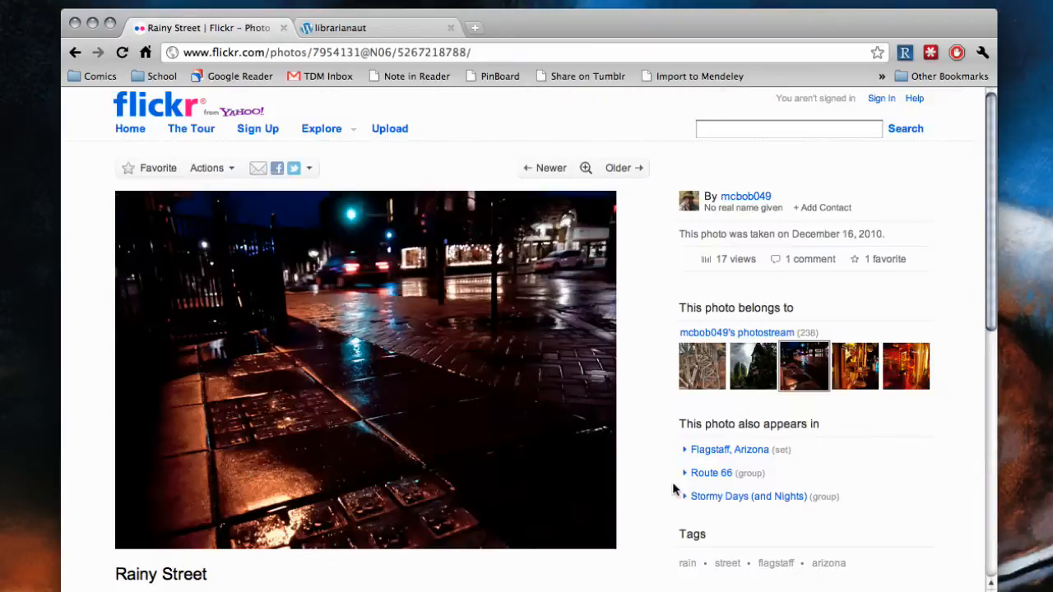
pyautogui.scroll(-3)
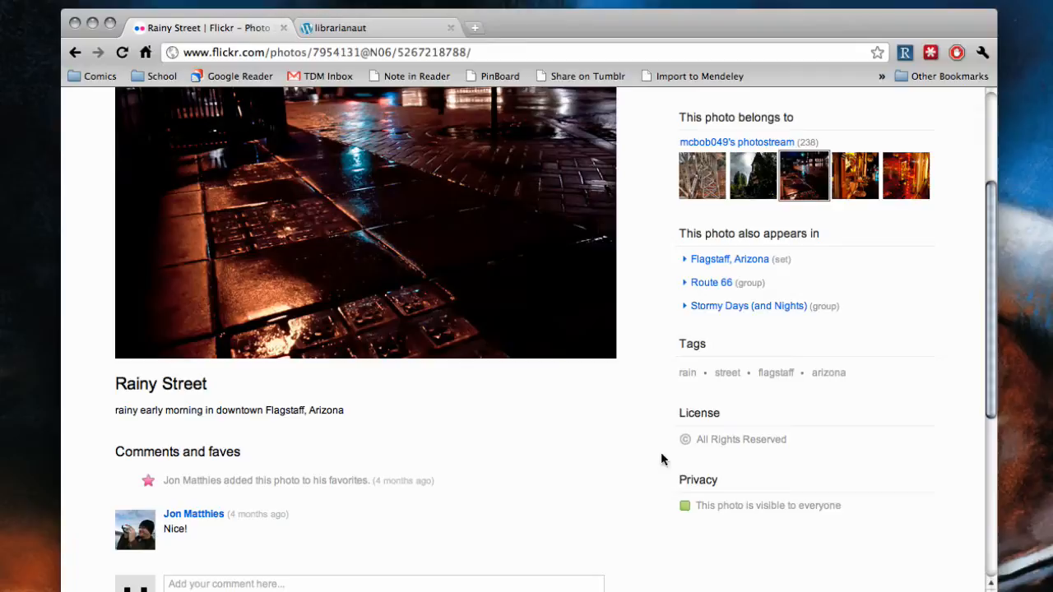
pyautogui.click(77, 52)
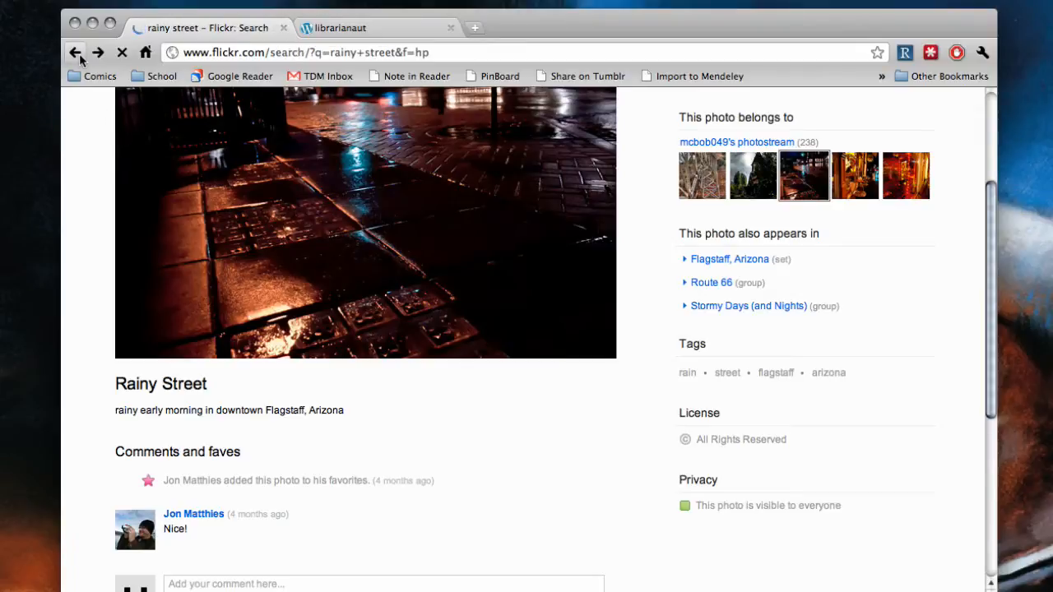
# Bring up Advanced Search with 'rainy street' prefilled as the search words.
pyautogui.click(76, 52)
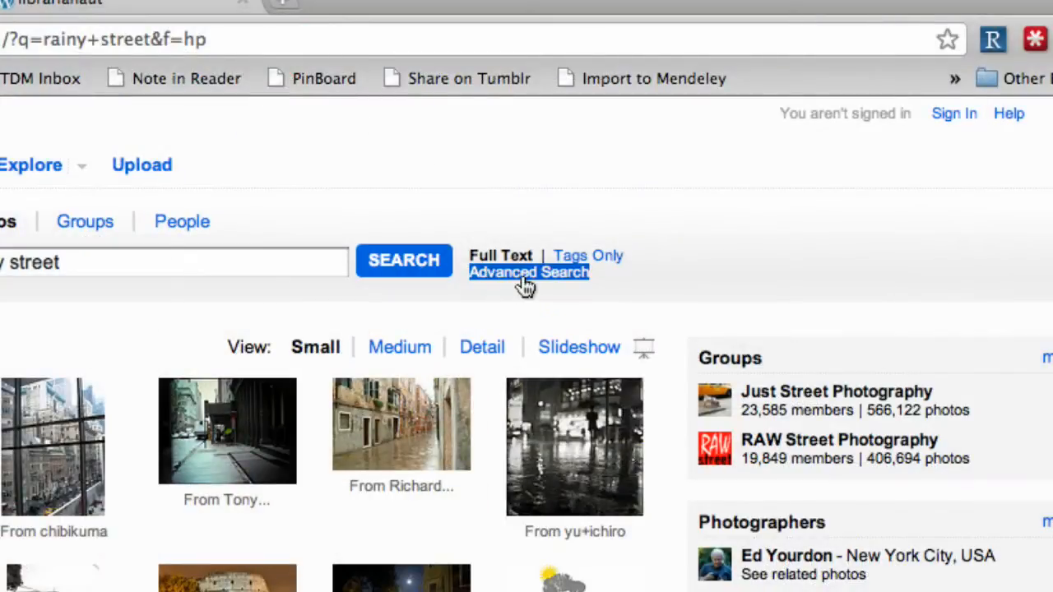
pyautogui.click(529, 272)
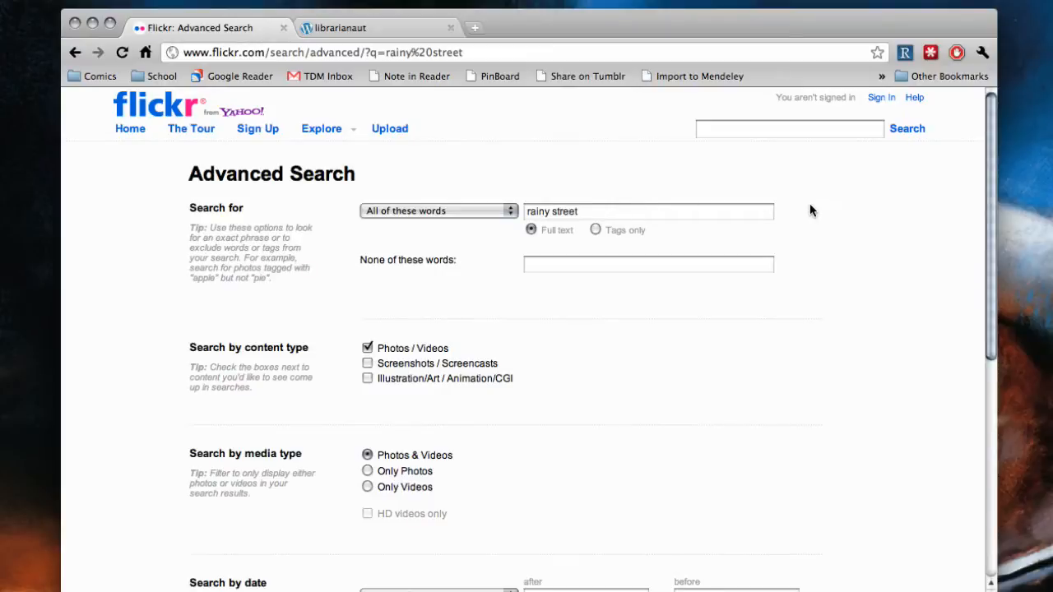
# Enable Creative Commons only, commercial use, and modify/adapt/build upon license filters.
pyautogui.scroll(-3)
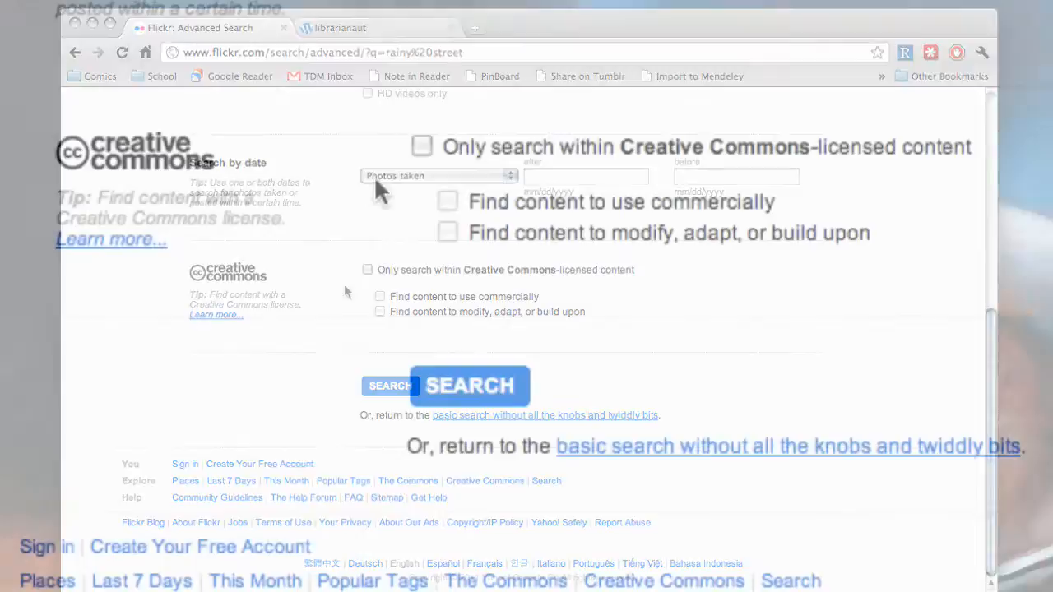
pyautogui.click(421, 147)
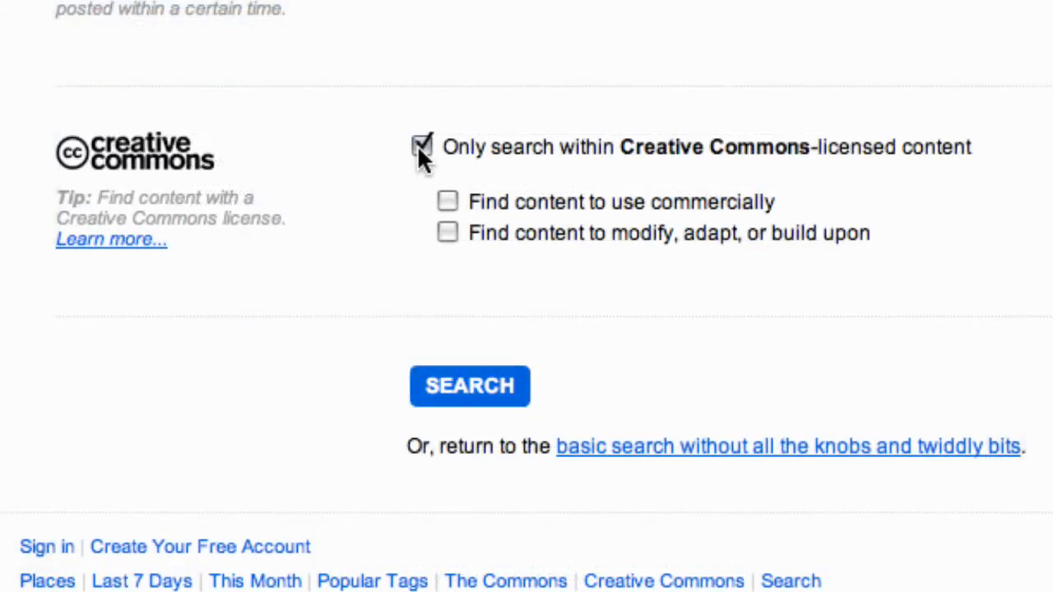
pyautogui.click(447, 201)
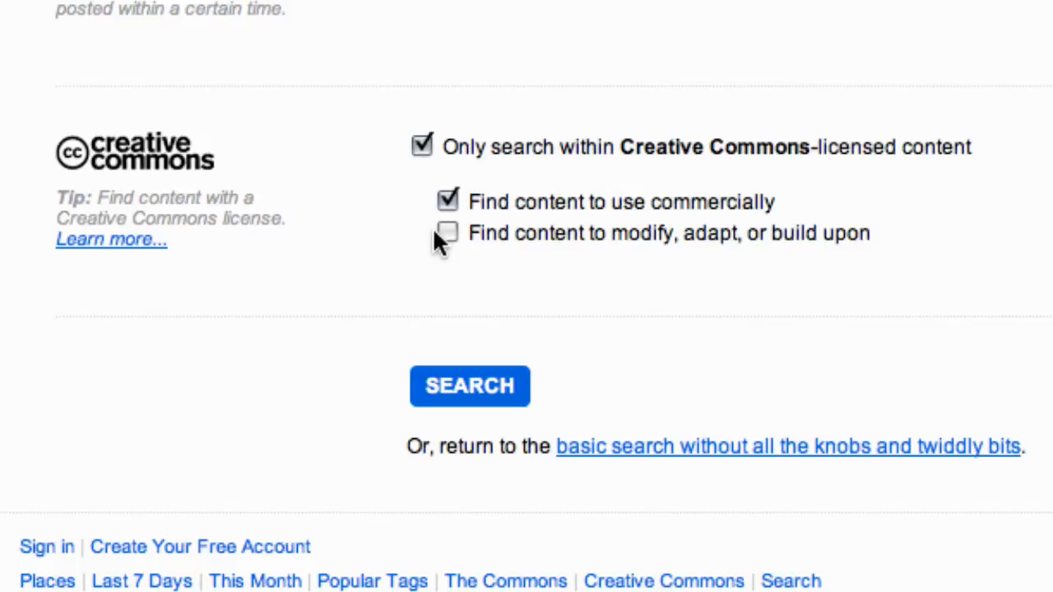
pyautogui.click(447, 233)
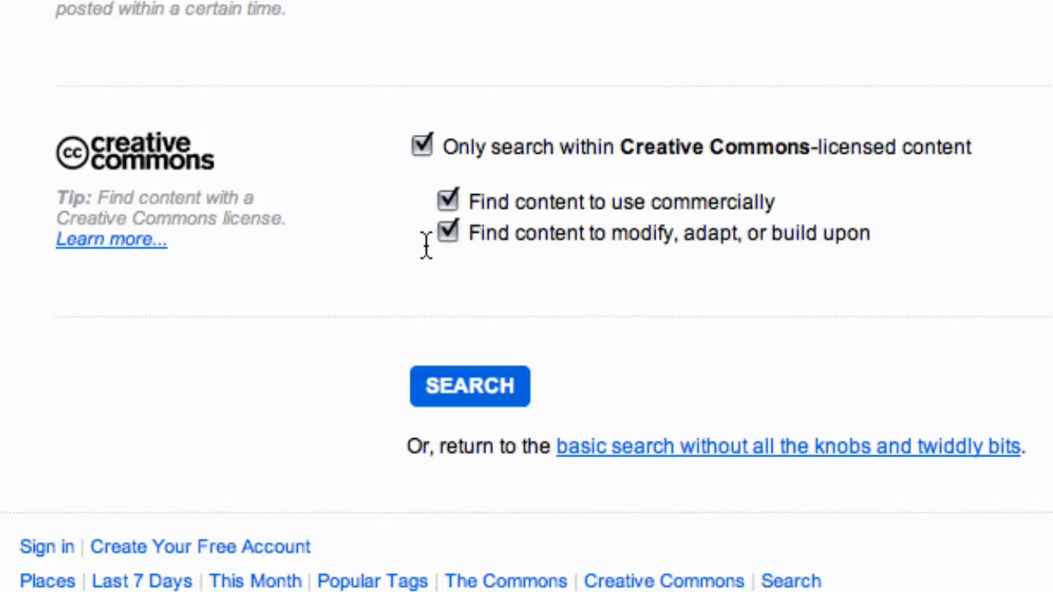
pyautogui.moveTo(410, 348)
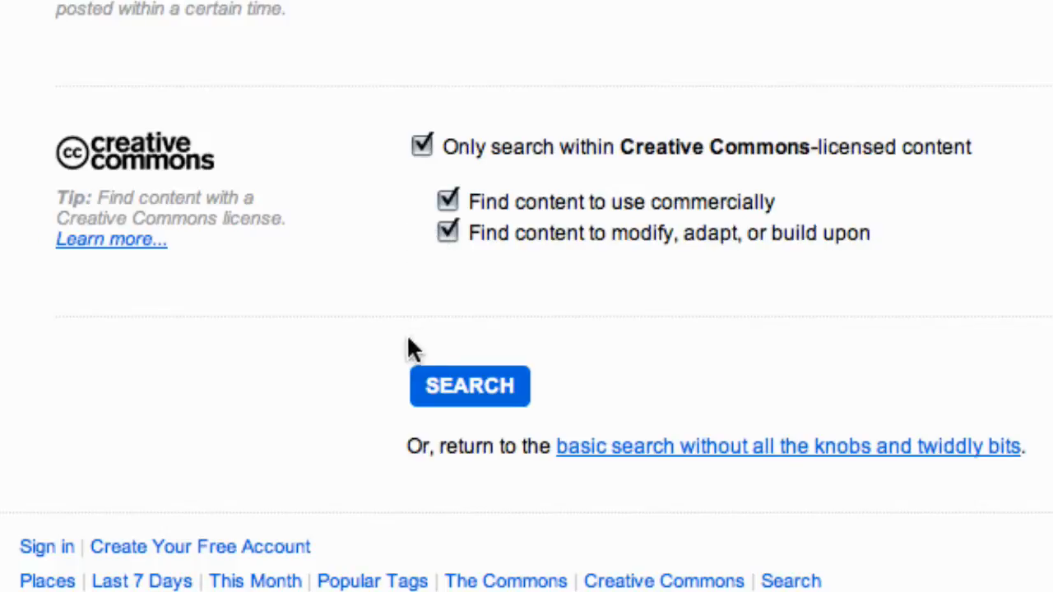
# Run the filtered search, check 'rainy street in trier' is Some rights reserved, then view librarianaut.
pyautogui.click(469, 386)
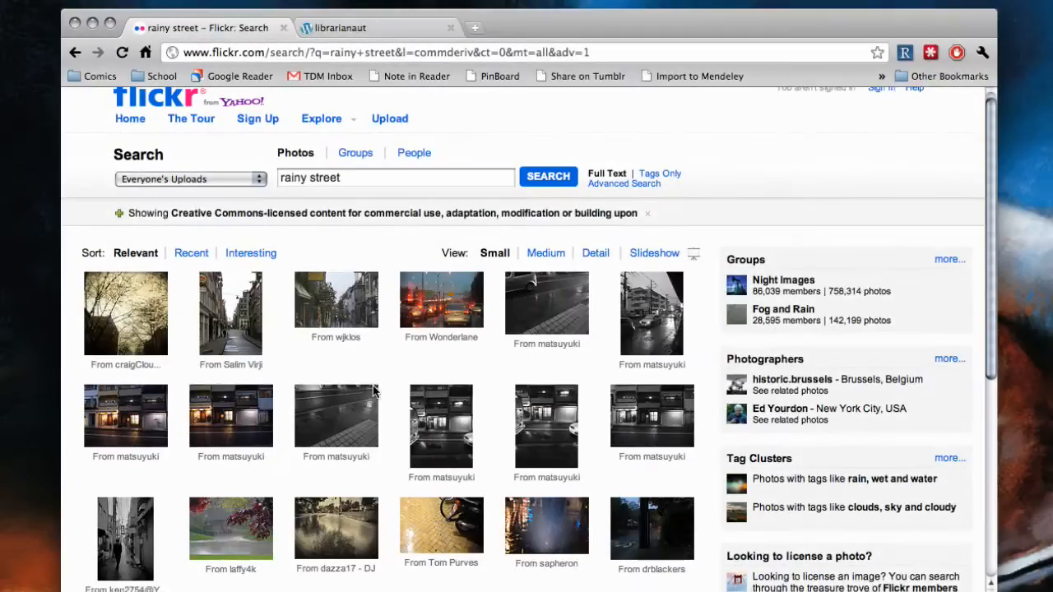
pyautogui.scroll(-3)
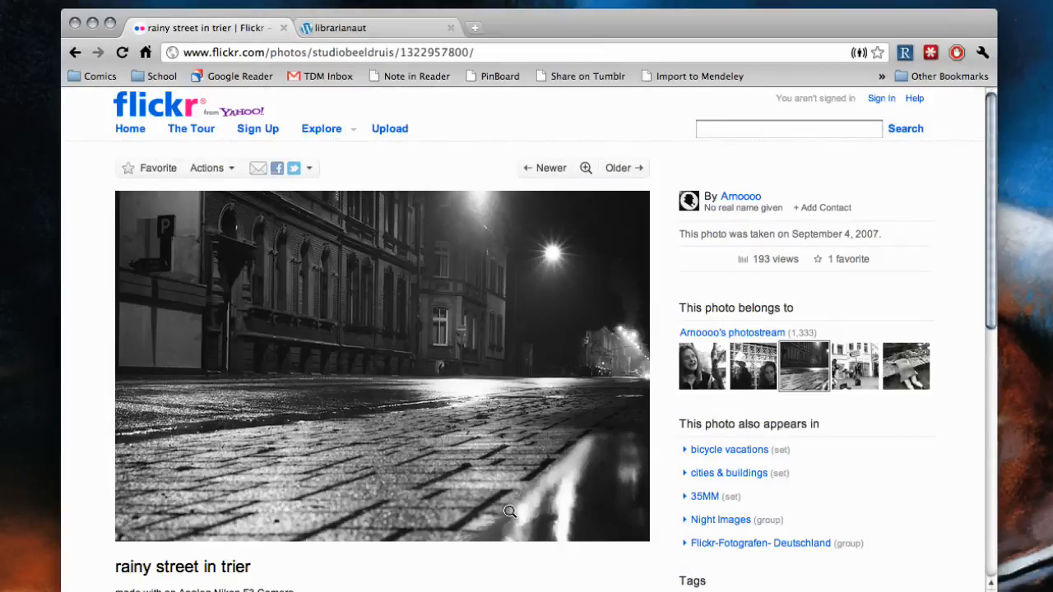
pyautogui.scroll(-3)
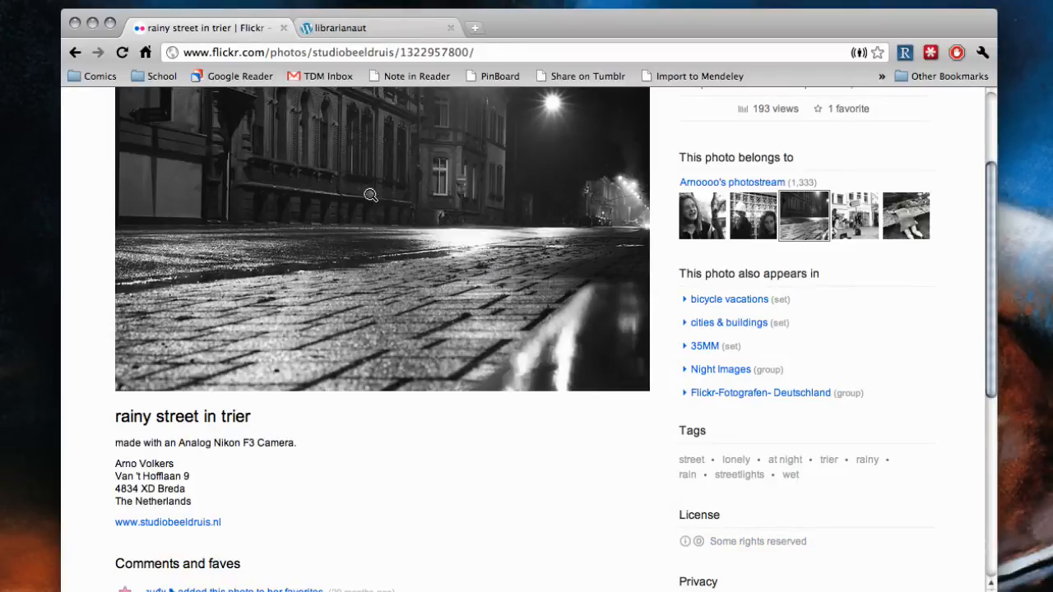
pyautogui.click(364, 27)
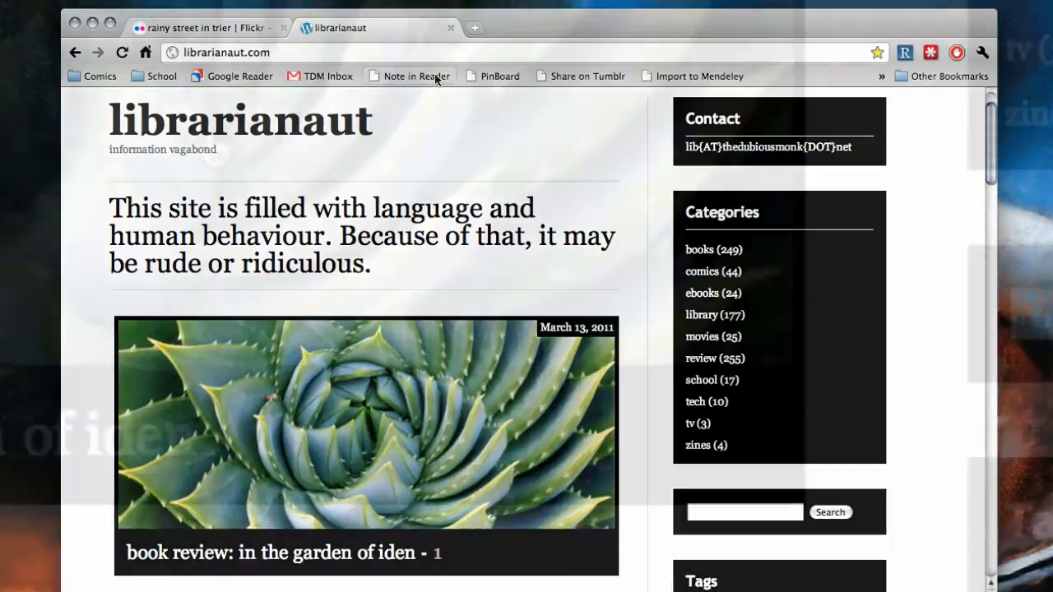